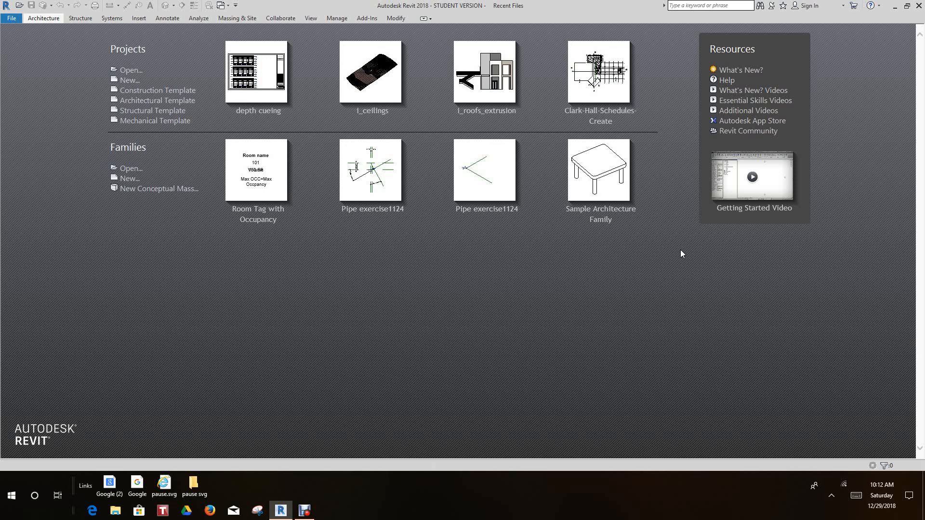
pyautogui.moveTo(606, 256)
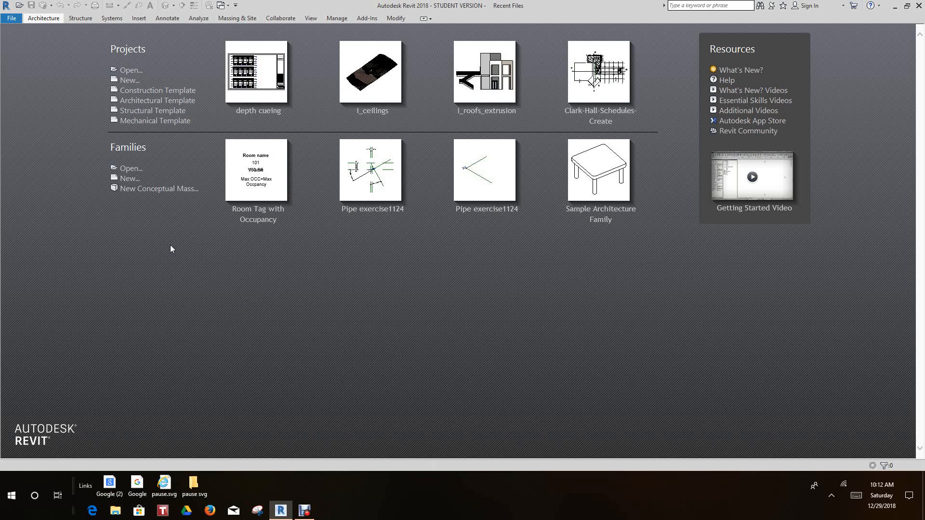
pyautogui.moveTo(152, 111)
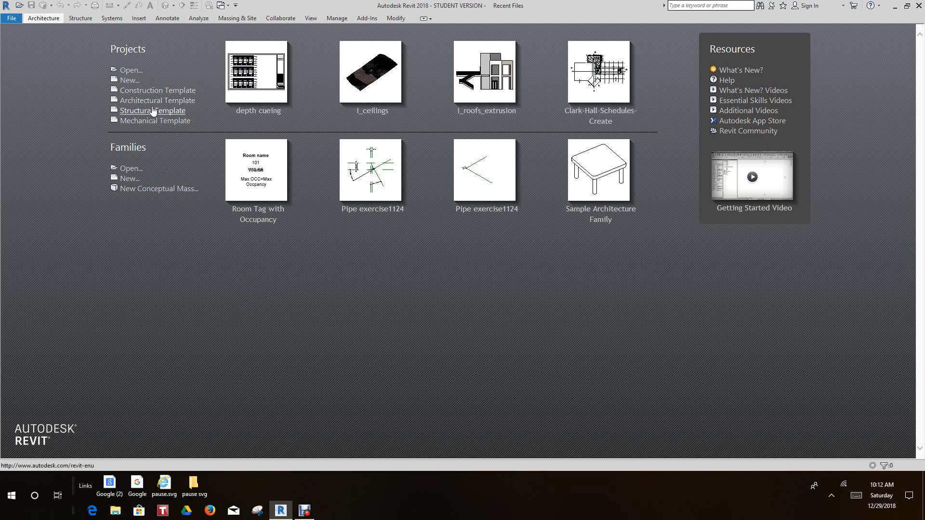
pyautogui.moveTo(157, 100)
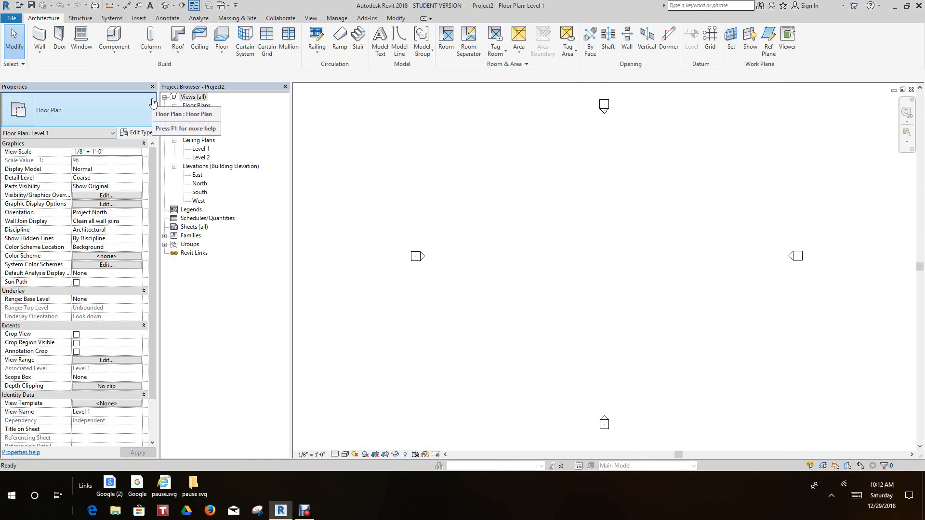
# Bring up Save As > Project for the new, still-unnamed Project2
pyautogui.click(164, 105)
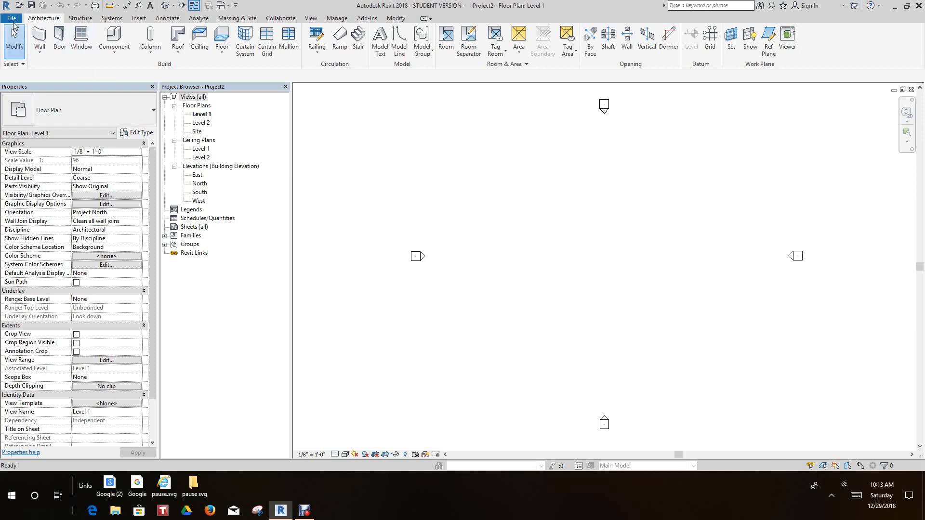
pyautogui.click(11, 18)
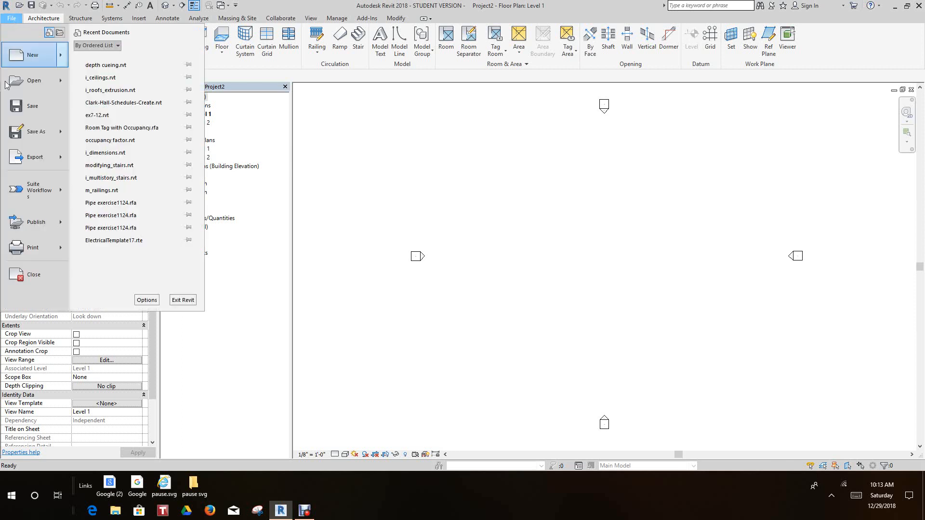
pyautogui.click(35, 131)
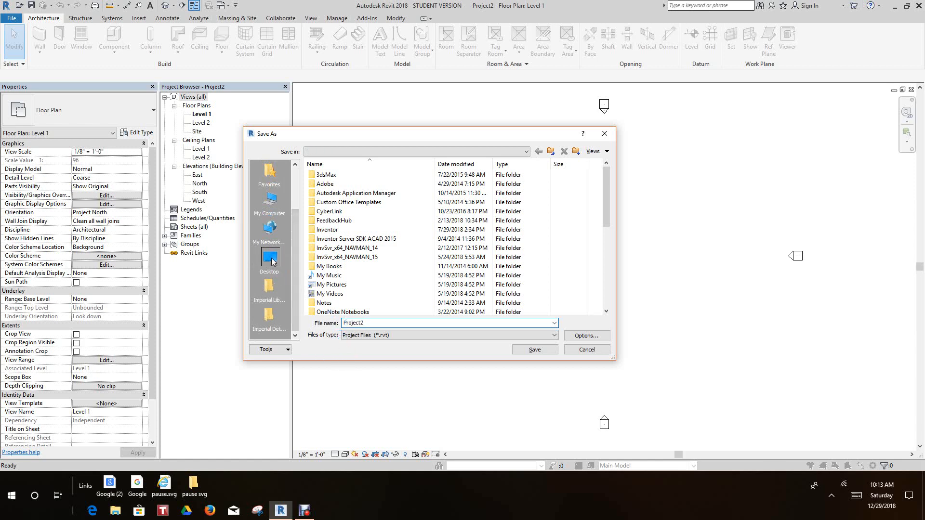
# Point the Save As location to the Desktop and enter the file name Backup
pyautogui.click(268, 258)
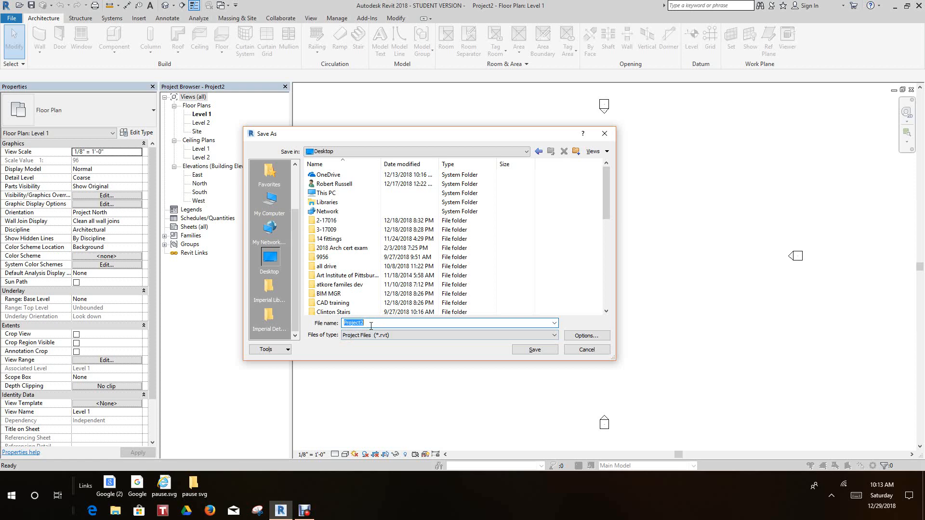
pyautogui.write('Bus_Ele_DS_1034_T.jpg')
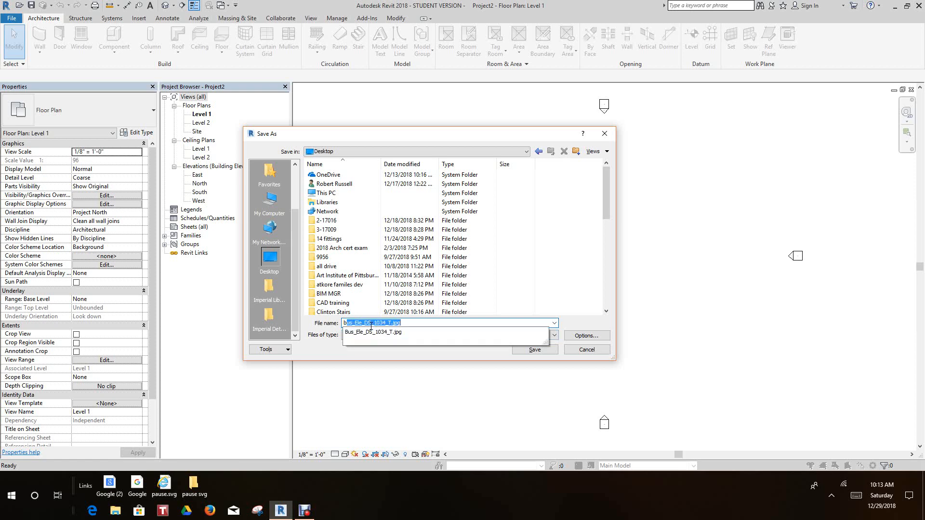
pyautogui.write('b')
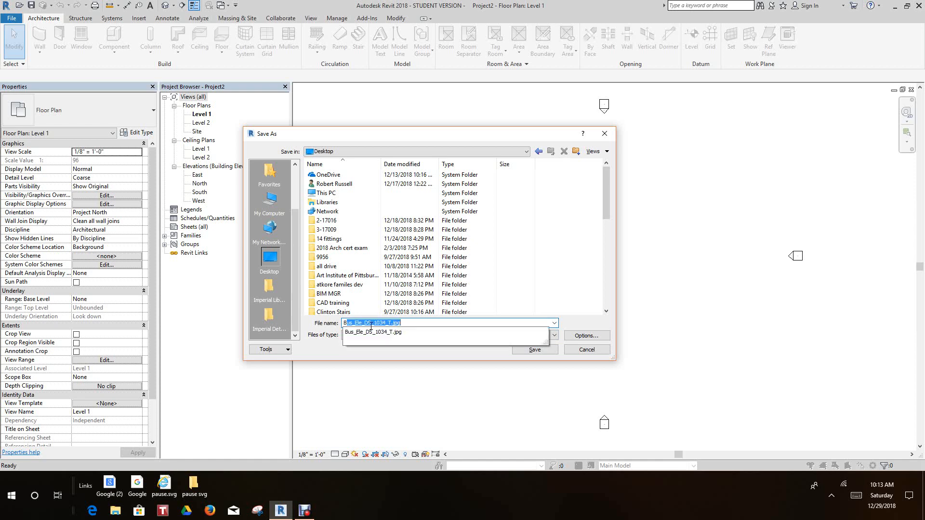
pyautogui.write('Backup')
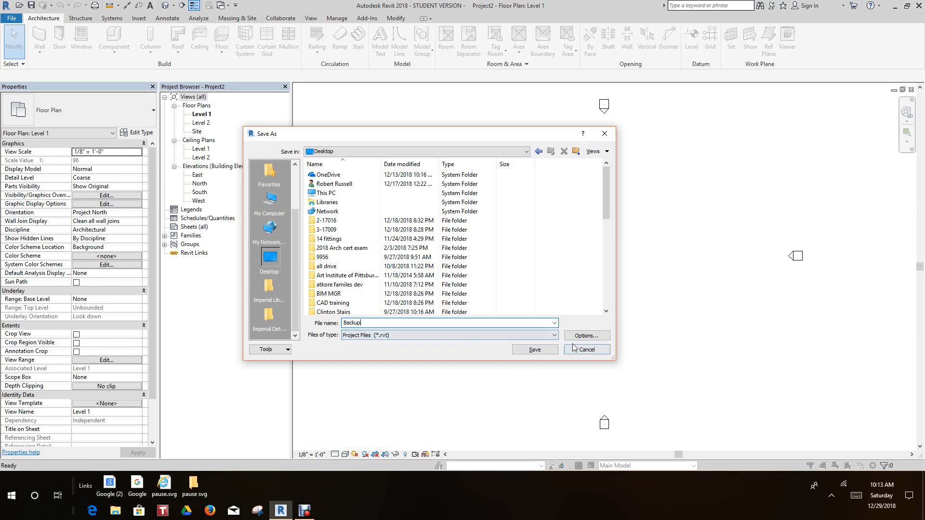
# Set Maximum backups to 9 in Options, then save as Backup.rvt
pyautogui.click(586, 335)
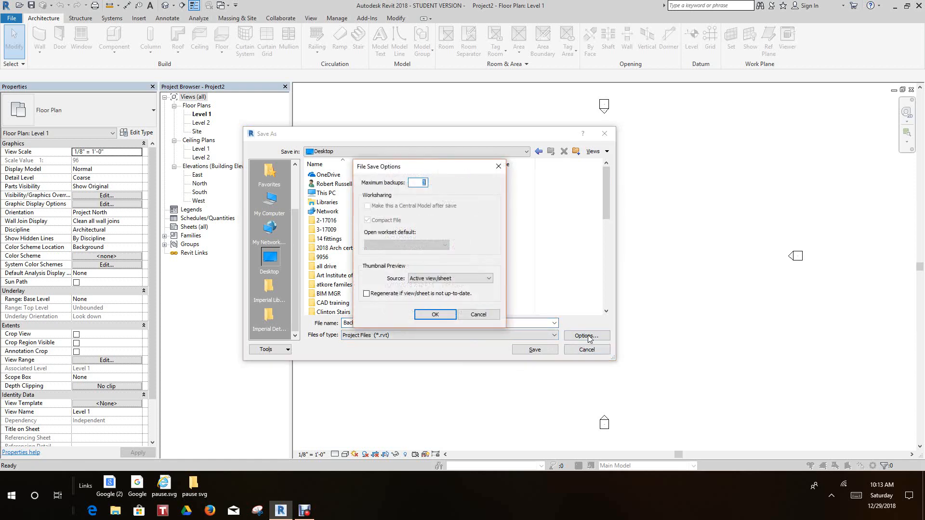
pyautogui.moveTo(460, 258)
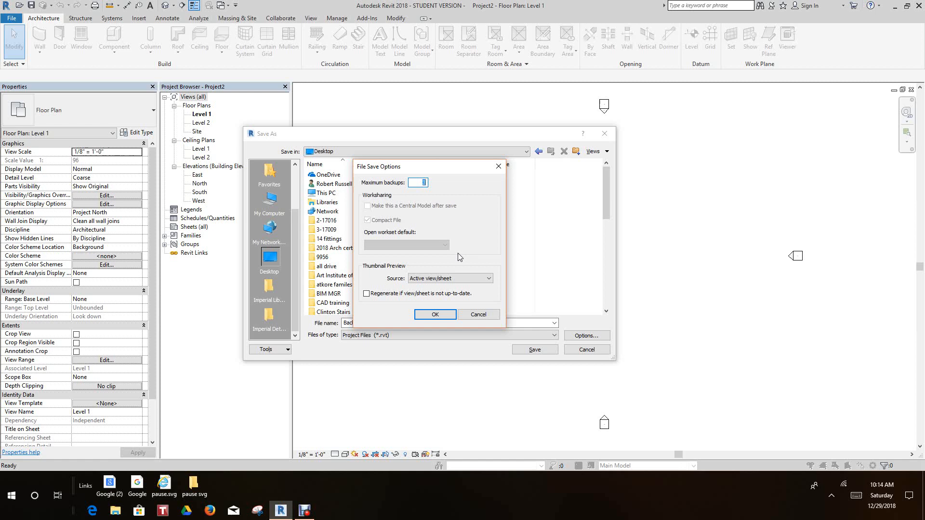
pyautogui.write('9')
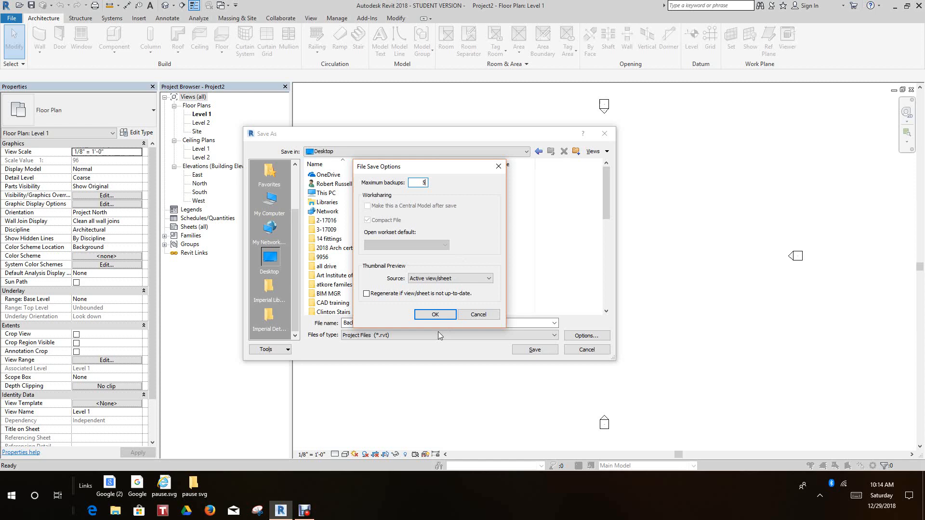
pyautogui.click(434, 315)
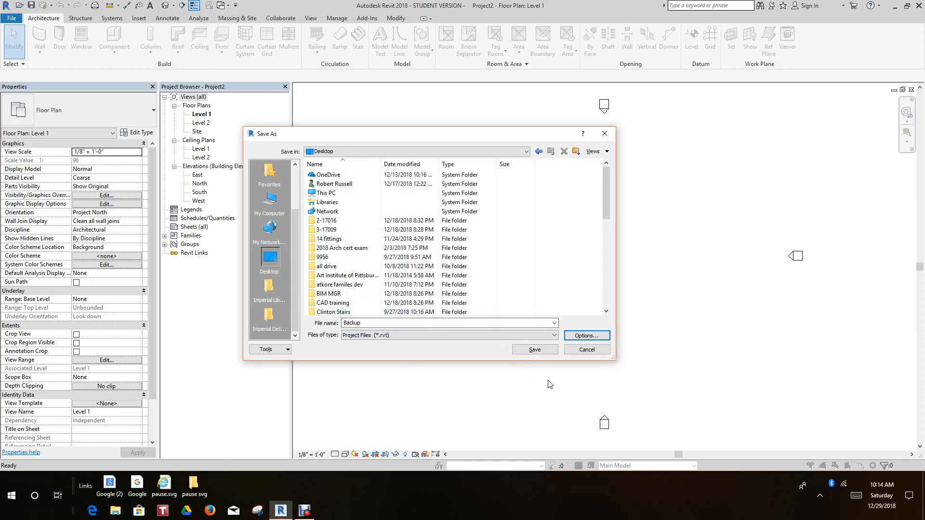
pyautogui.click(587, 349)
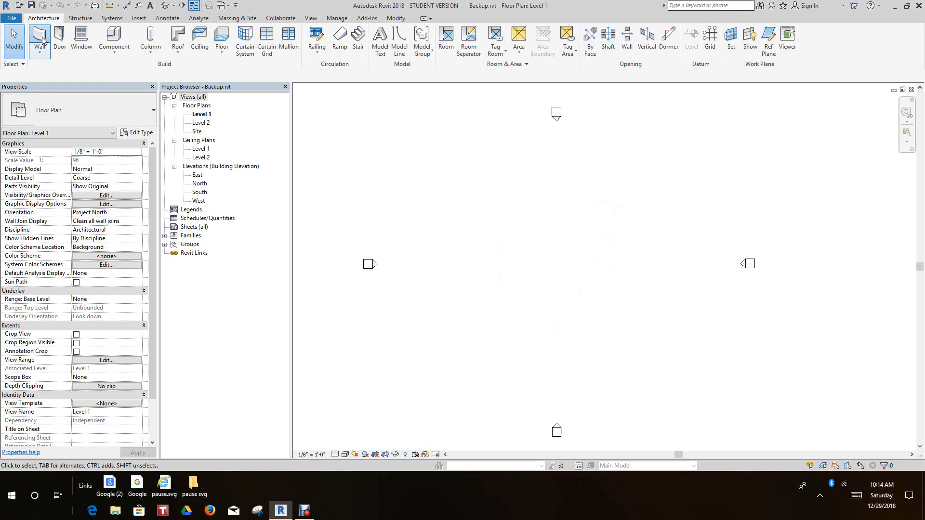
# Draw a 92' by 64' rectangle of basic walls on Level 1
pyautogui.click(40, 40)
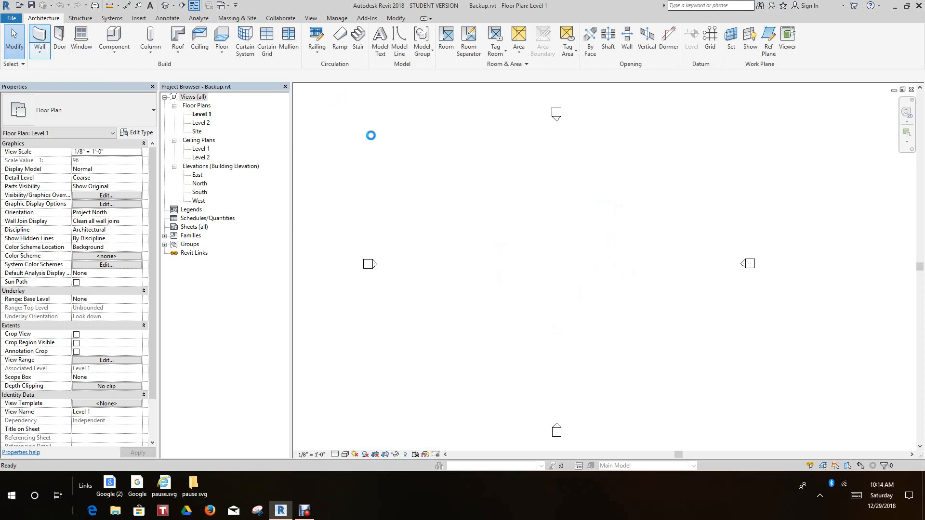
pyautogui.click(39, 39)
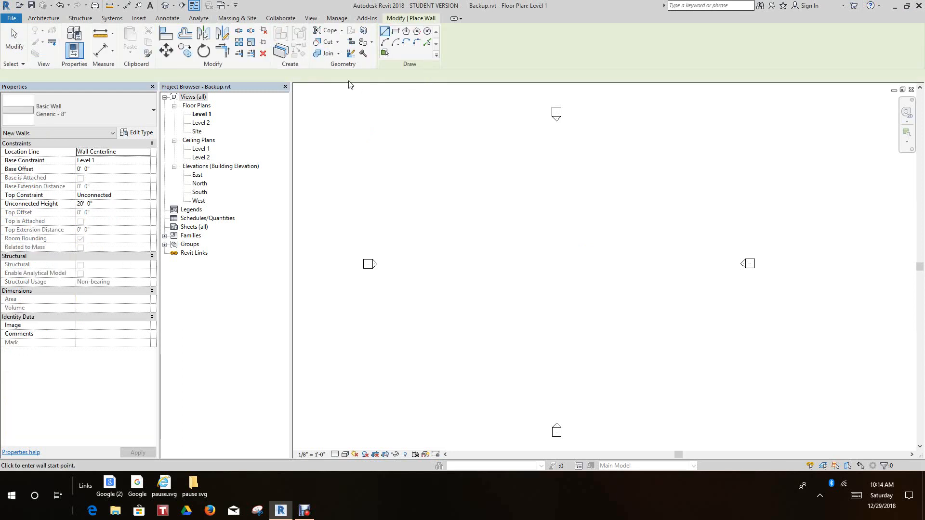
pyautogui.click(394, 31)
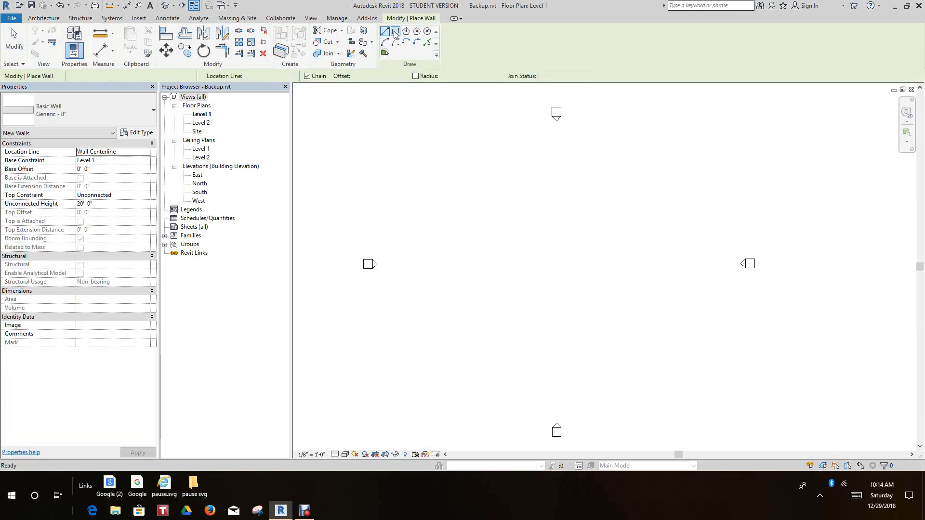
pyautogui.click(383, 32)
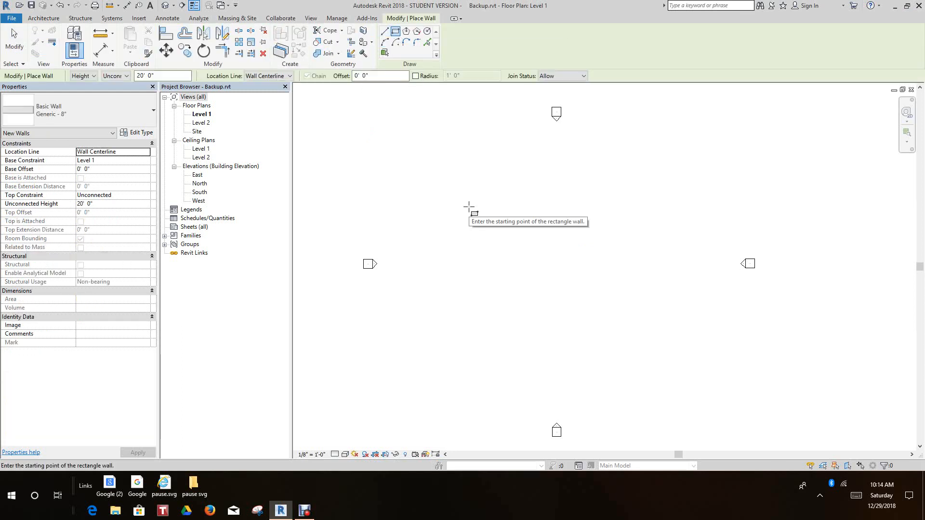
pyautogui.moveTo(483, 236)
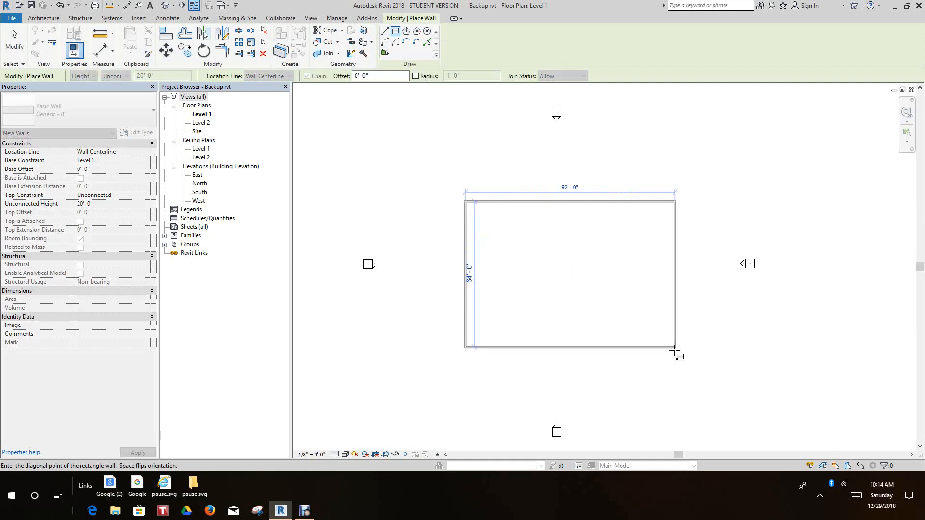
pyautogui.click(677, 353)
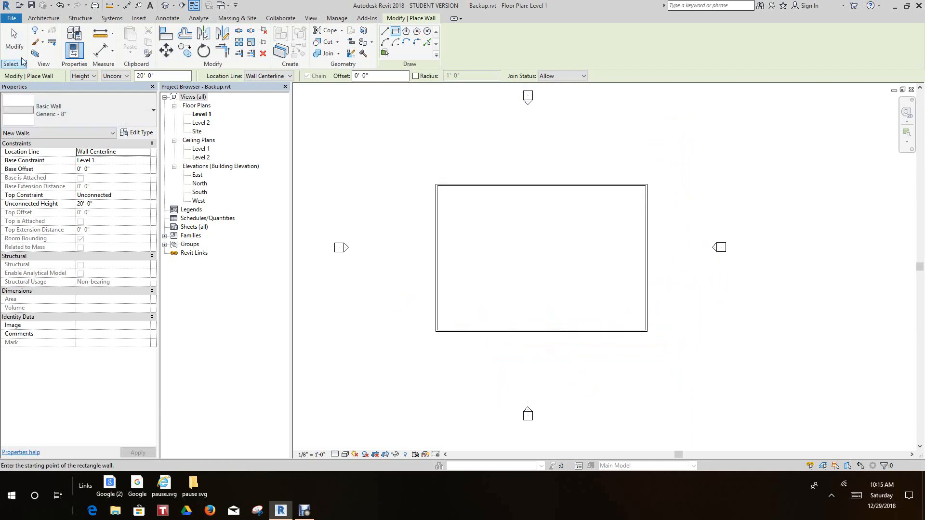
pyautogui.moveTo(34, 5)
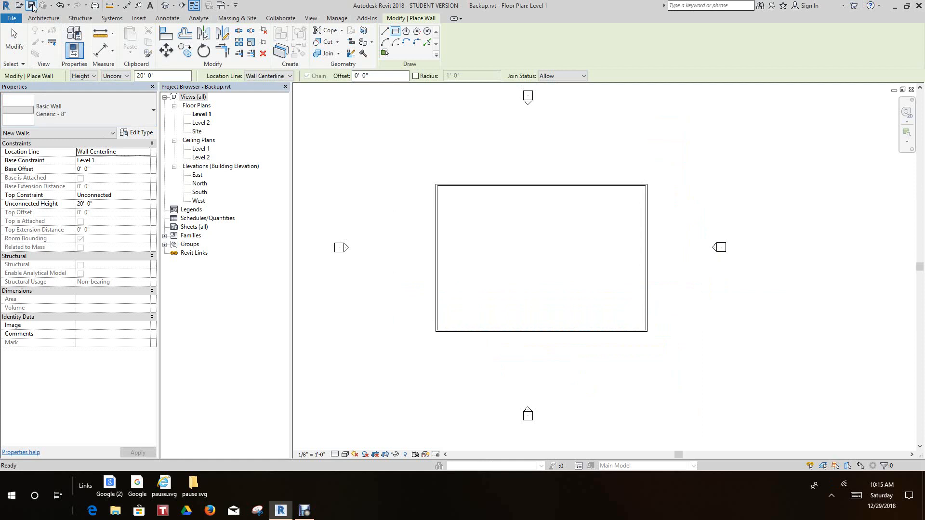
pyautogui.moveTo(35, 40)
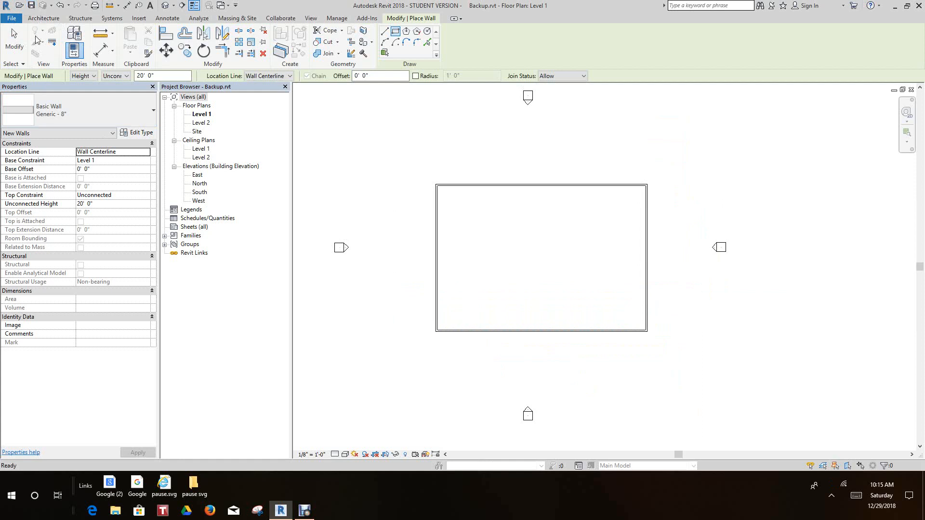
# Draw a vertical and a horizontal interior wall enclosing the upper-left room
pyautogui.click(43, 19)
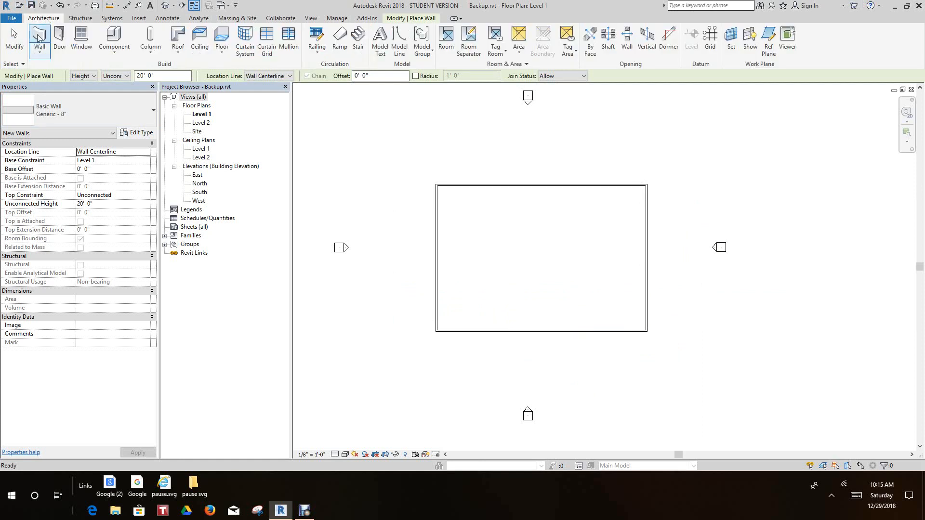
pyautogui.moveTo(437, 260)
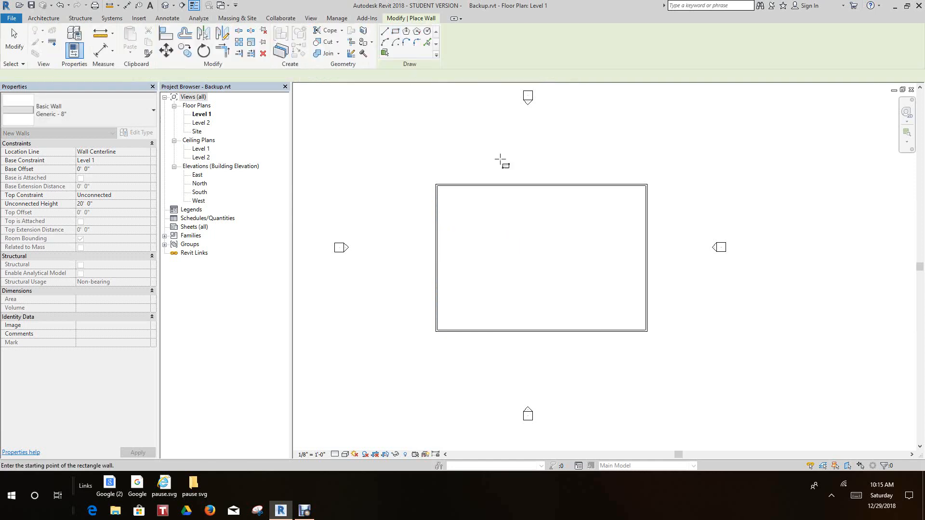
pyautogui.click(384, 26)
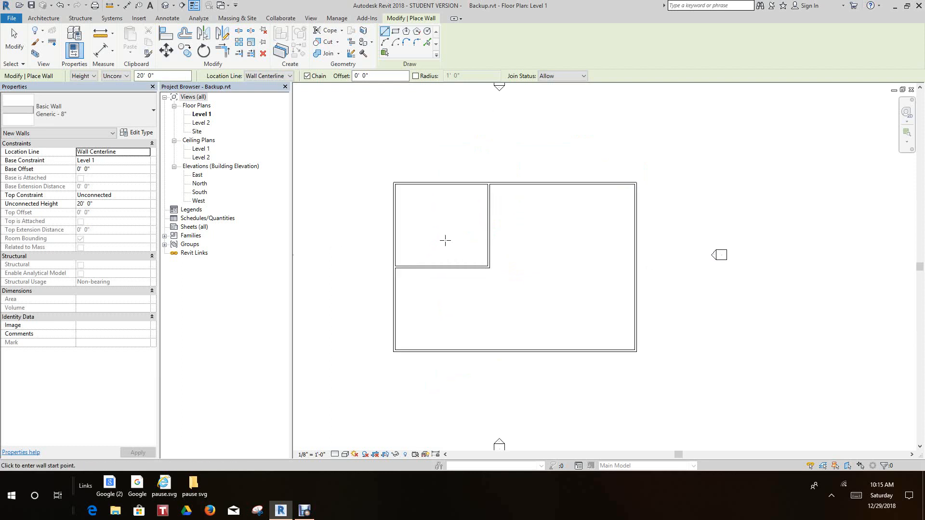
pyautogui.click(43, 18)
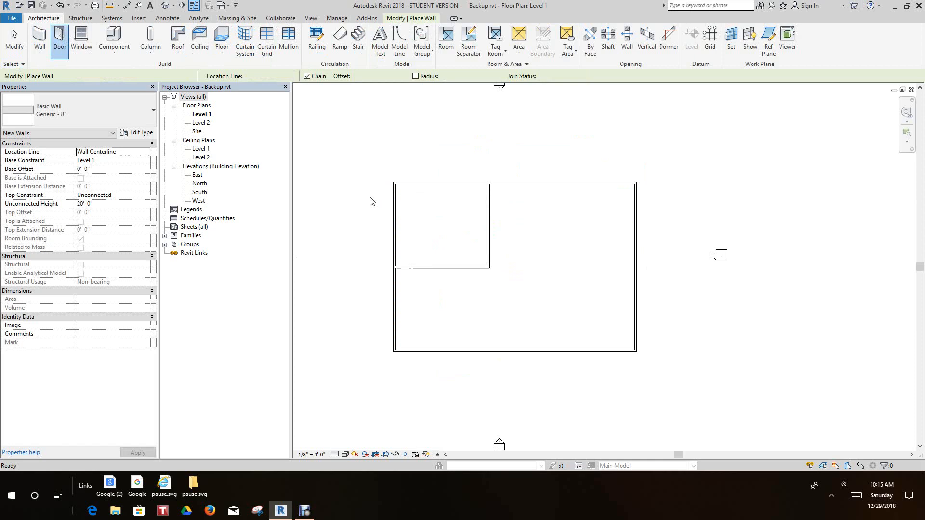
# Place a door in the upper-left room's horizontal interior wall
pyautogui.click(59, 40)
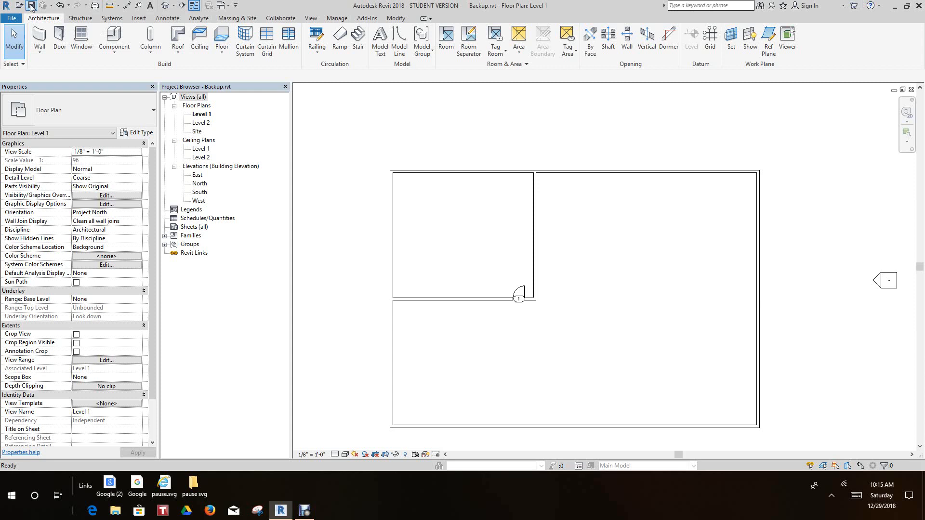
pyautogui.moveTo(166, 133)
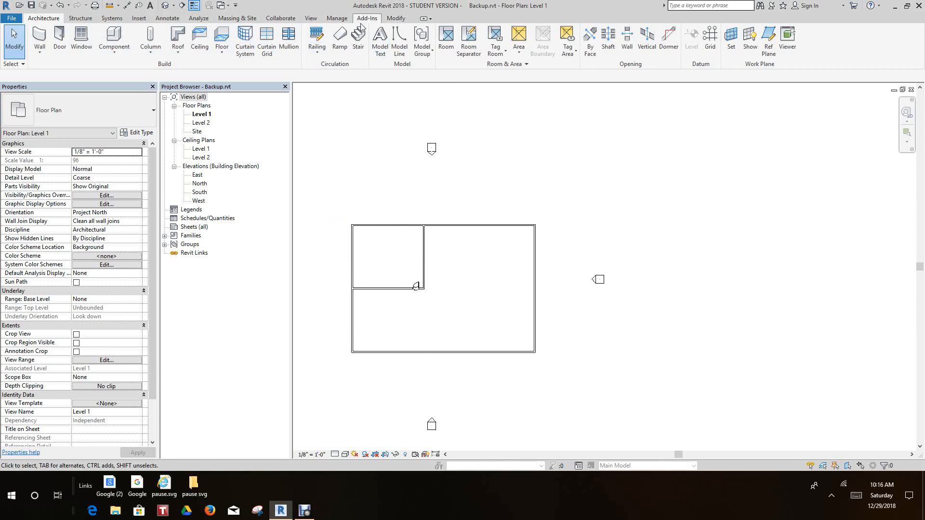
# Place a second door in the interior wall between the upper rooms, then save
pyautogui.click(40, 40)
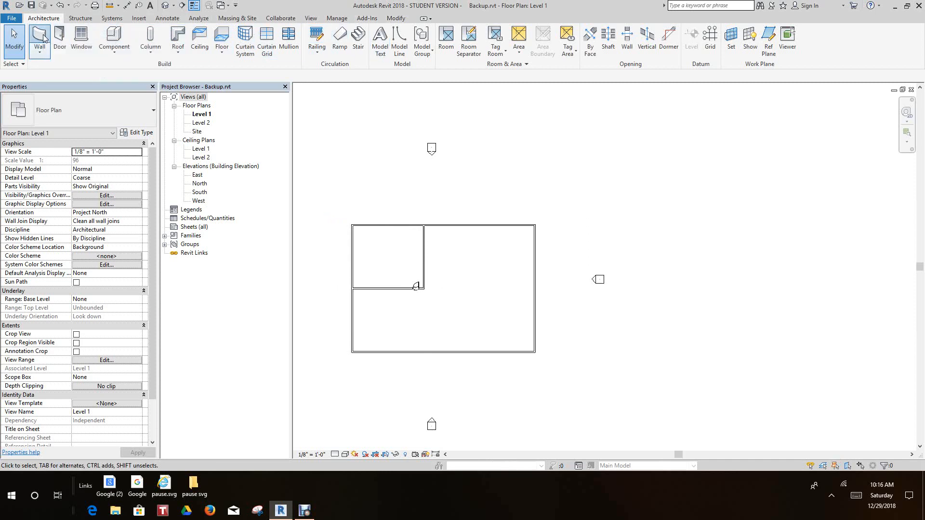
pyautogui.click(39, 39)
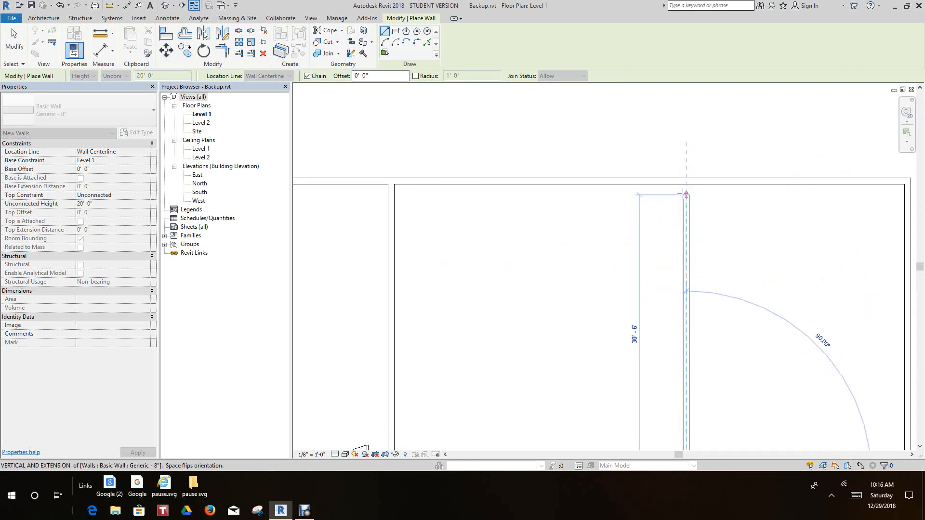
pyautogui.rightClick(686, 188)
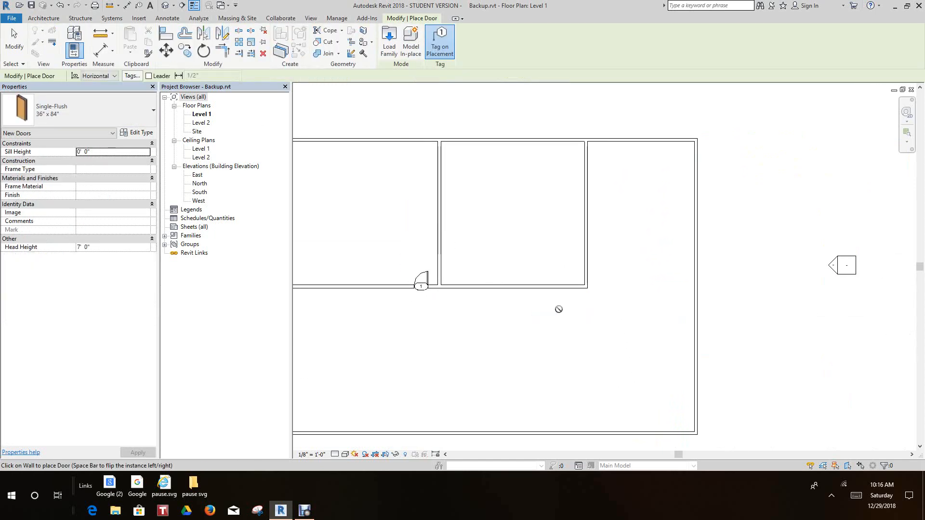
pyautogui.click(569, 285)
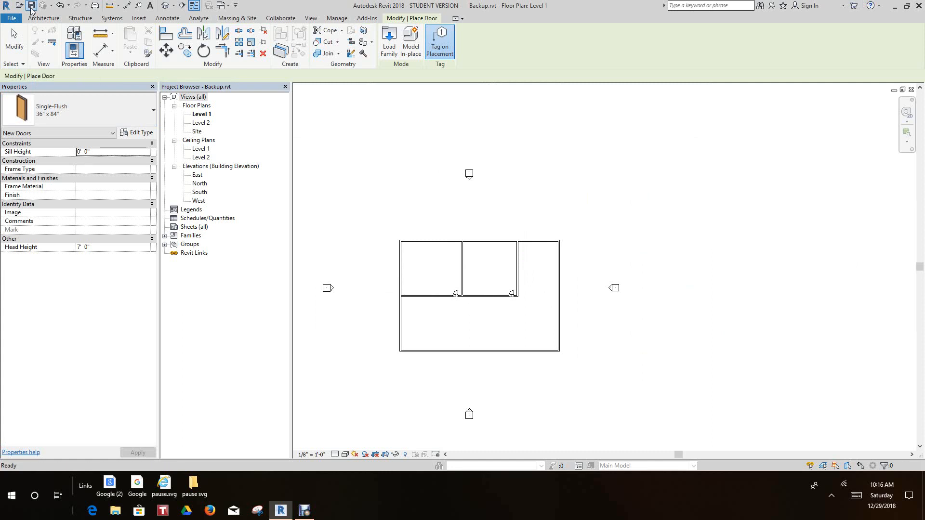
pyautogui.click(439, 42)
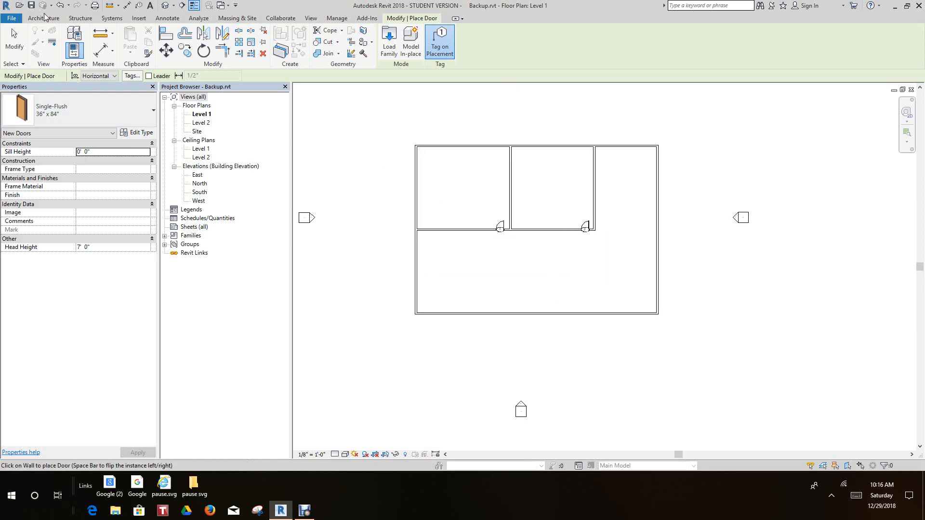
# Place two fixed windows in the left exterior wall, then bring up the Open dialog
pyautogui.click(43, 18)
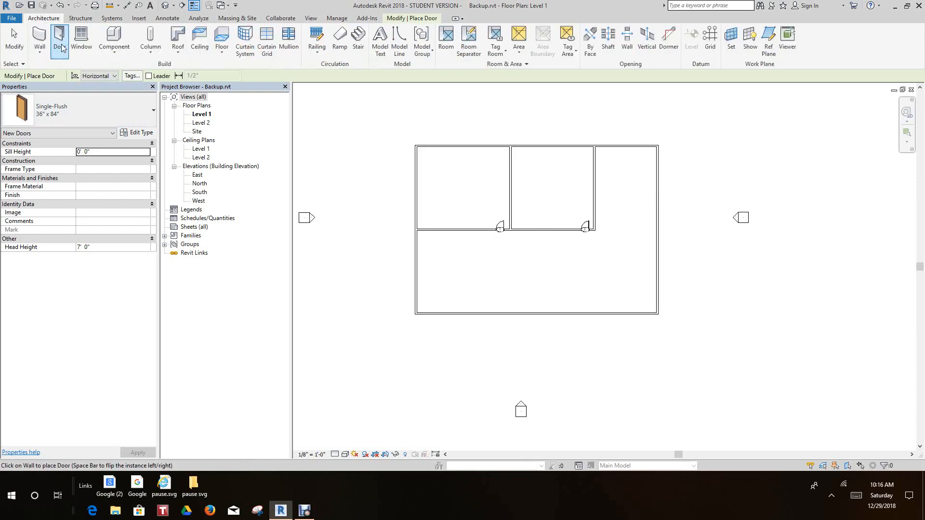
pyautogui.click(82, 38)
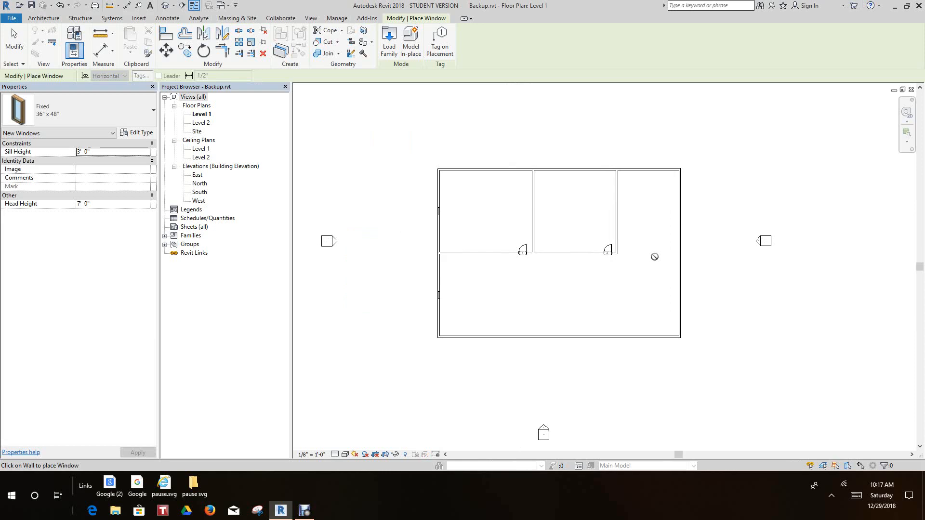
pyautogui.moveTo(244, 111)
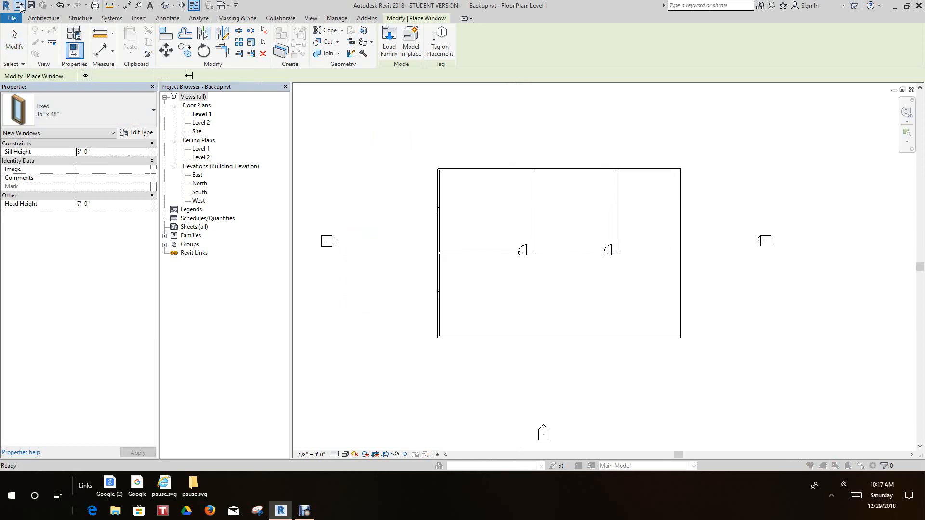
pyautogui.click(19, 5)
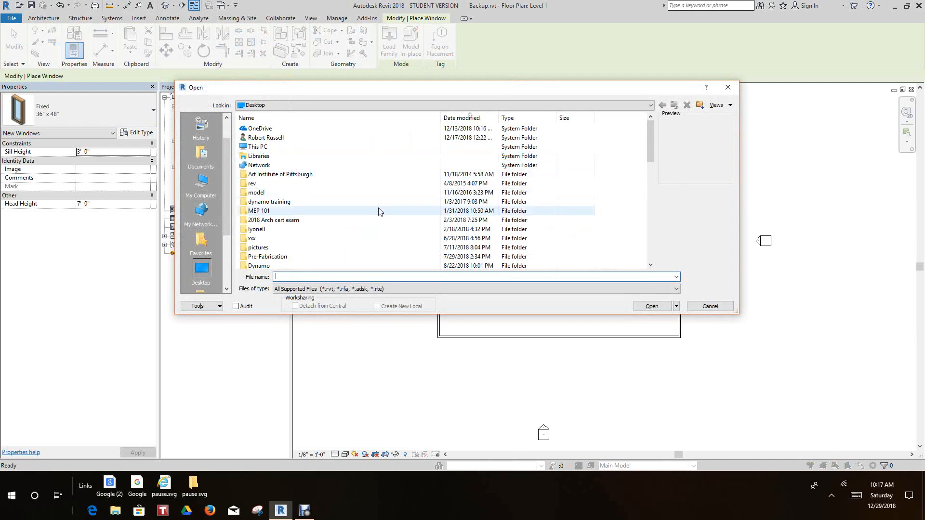
# Preview Backup.0001 through Backup.0004, then open Backup.0001.rvt
pyautogui.scroll(-3)
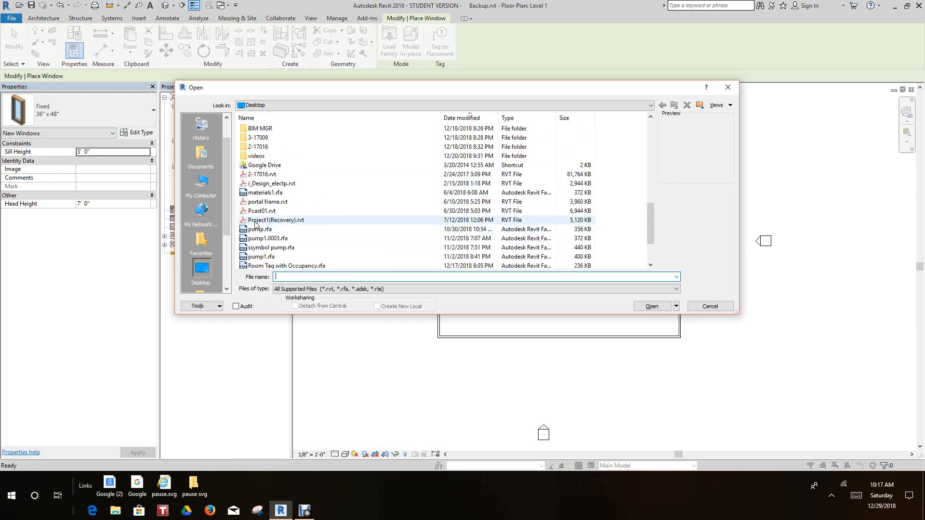
pyautogui.scroll(-3)
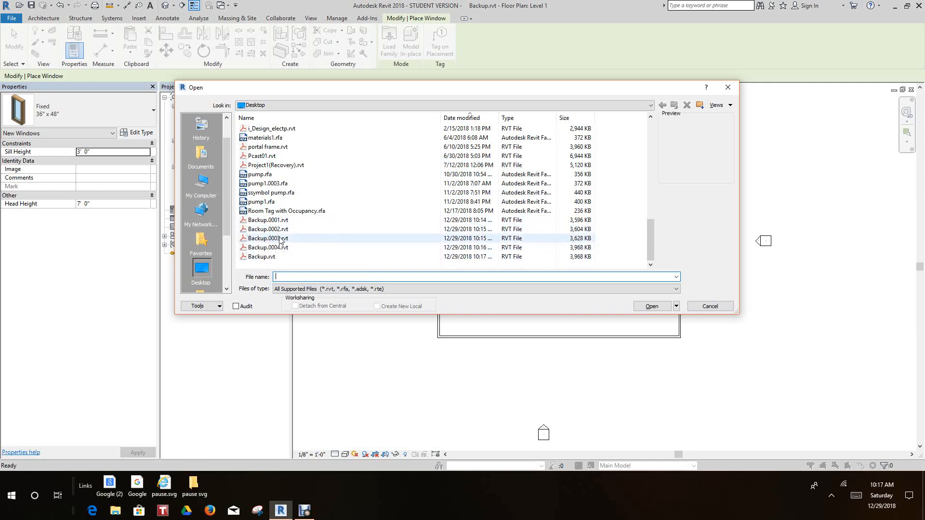
pyautogui.moveTo(266, 220)
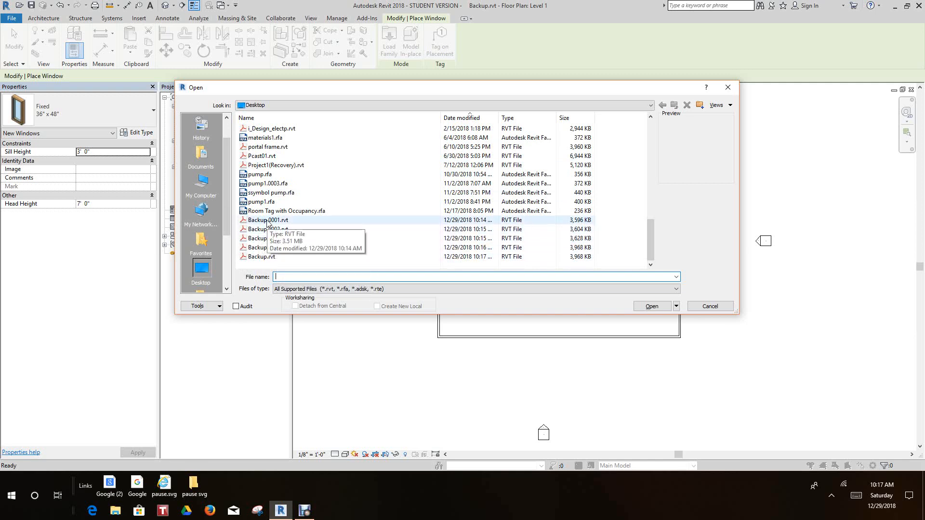
pyautogui.click(268, 219)
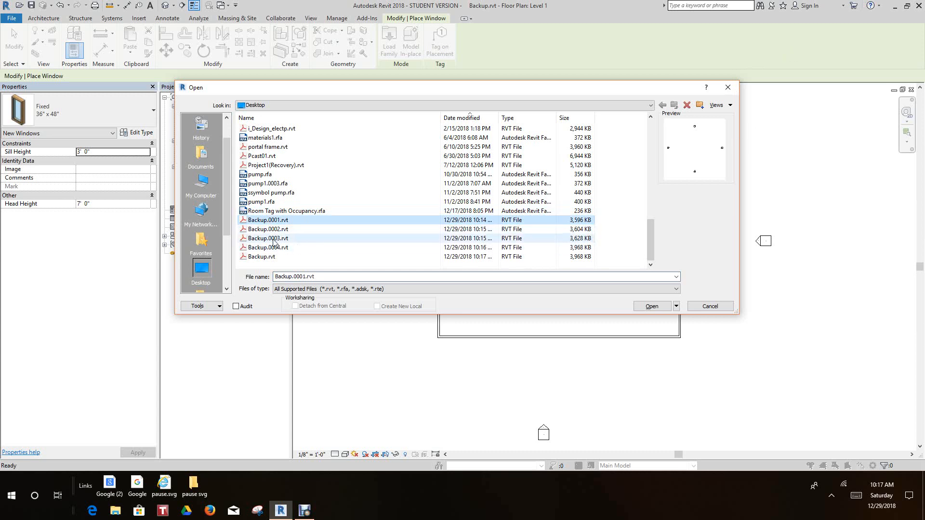
pyautogui.click(267, 229)
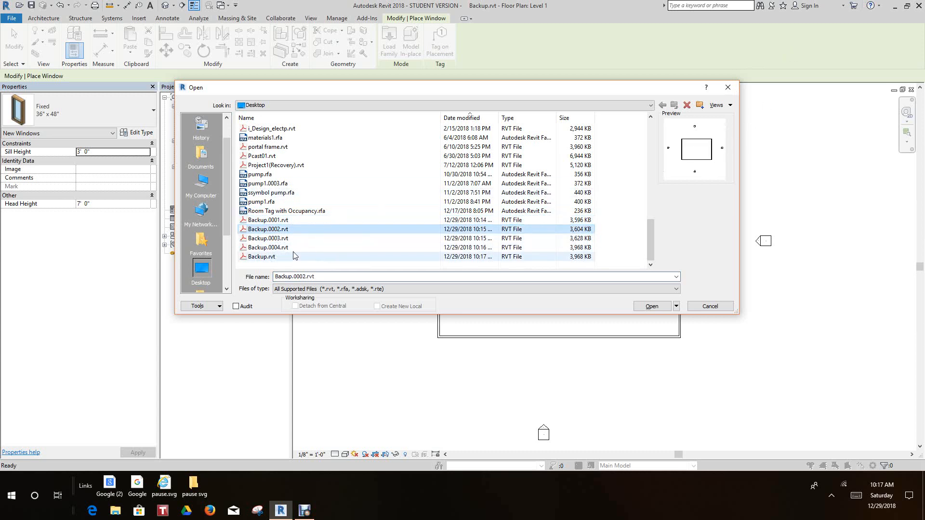
pyautogui.click(267, 239)
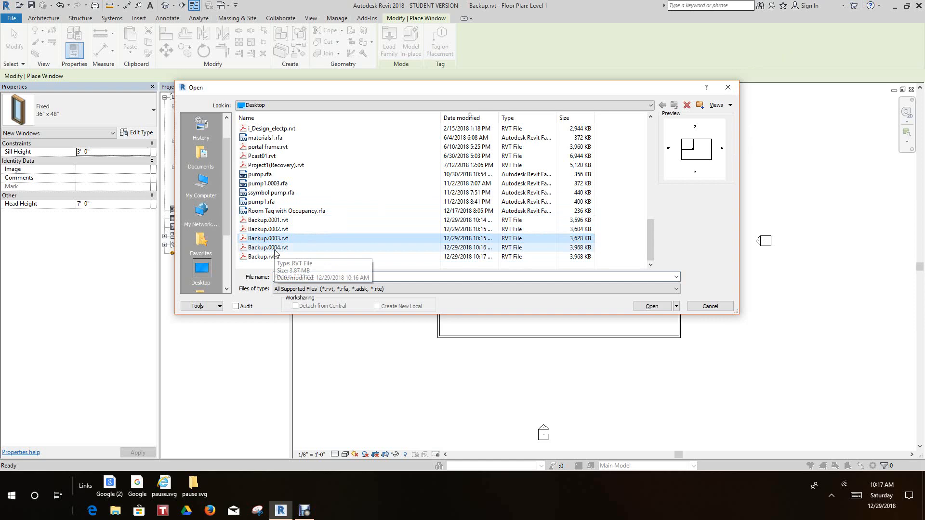
pyautogui.click(268, 248)
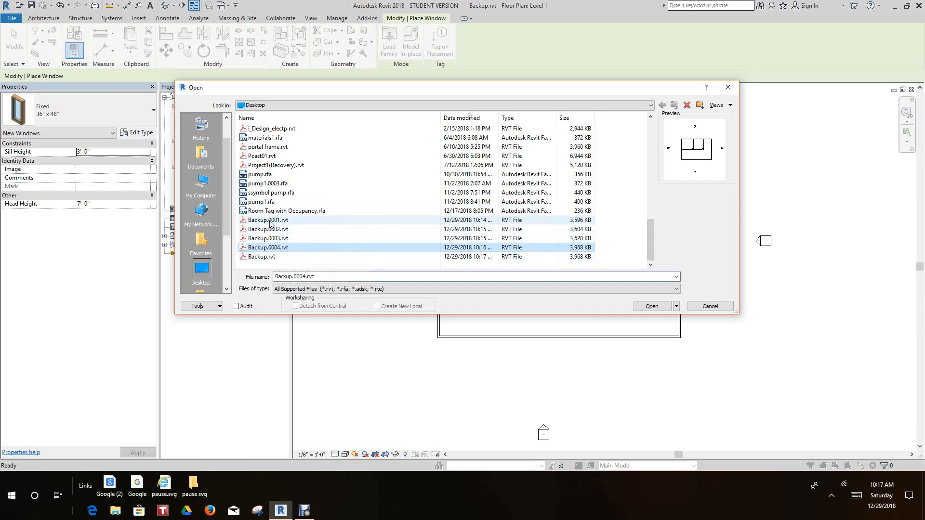
pyautogui.click(268, 220)
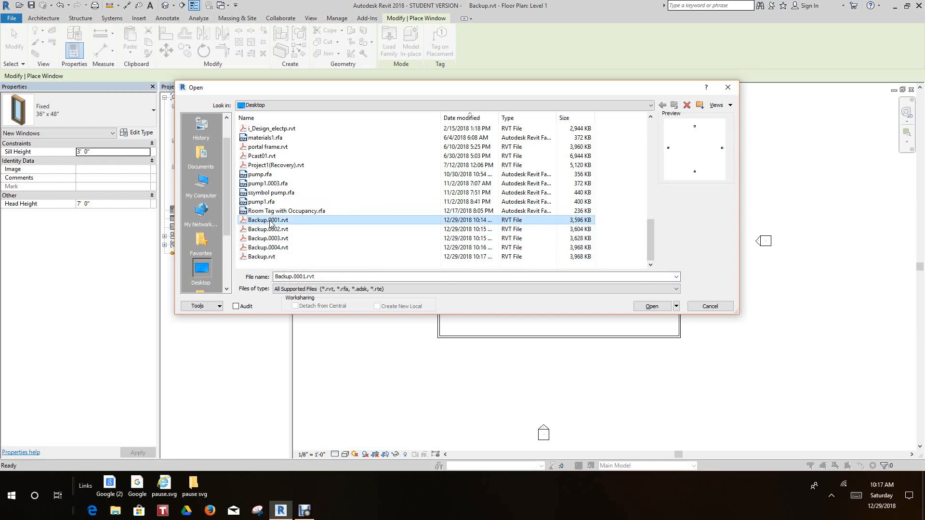
pyautogui.click(650, 305)
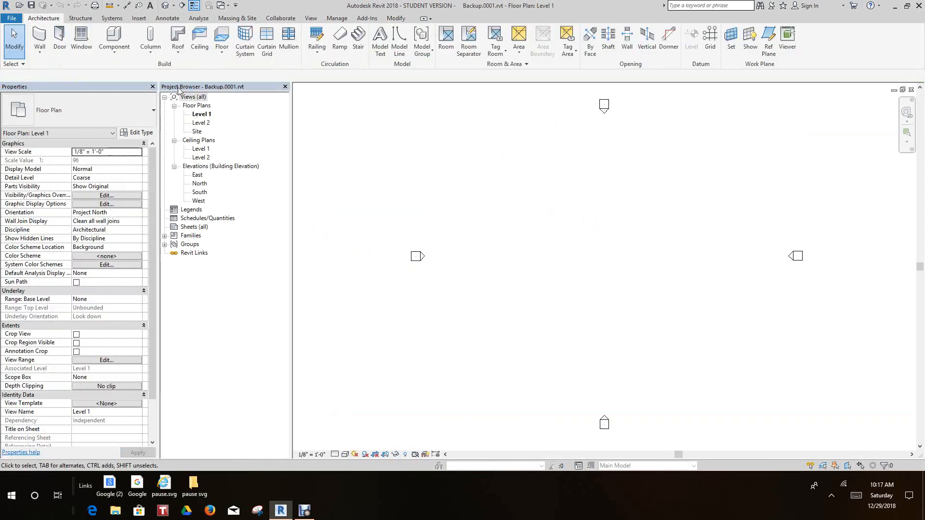
# Open Backup.0003.rvt from the Open dialog
pyautogui.click(11, 19)
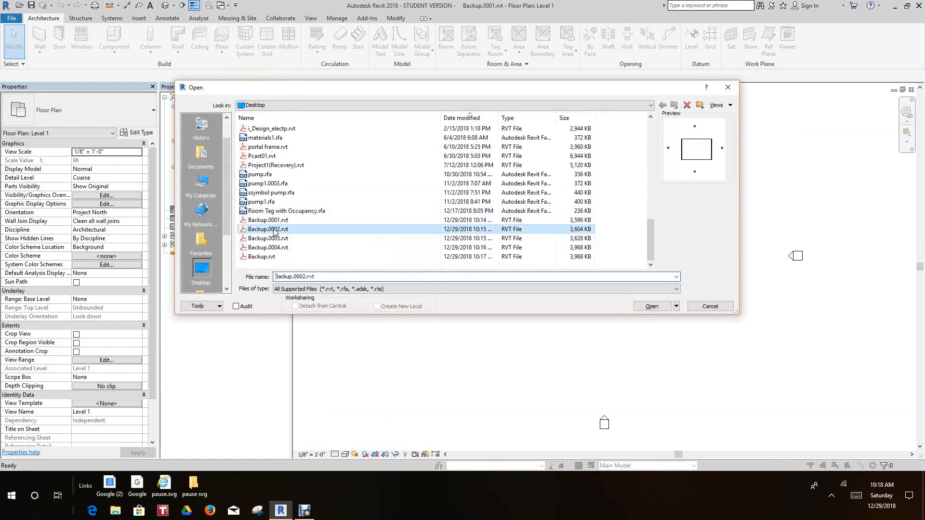
pyautogui.click(268, 237)
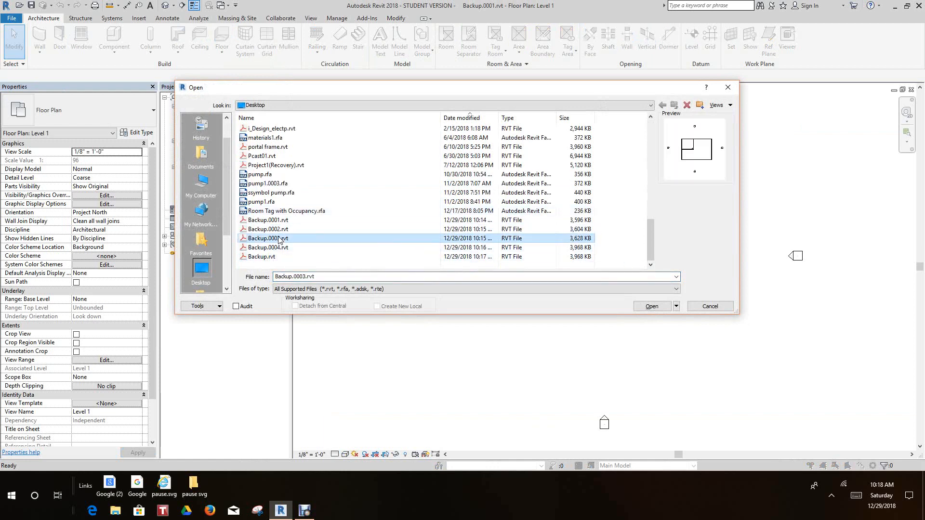
pyautogui.click(651, 306)
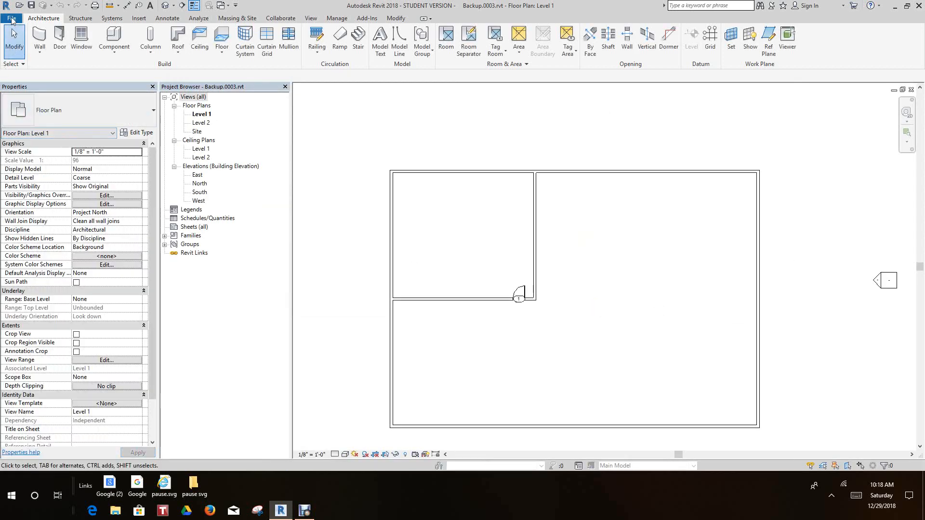
# Open Backup.0004.rvt through the File menu's Open command
pyautogui.click(10, 11)
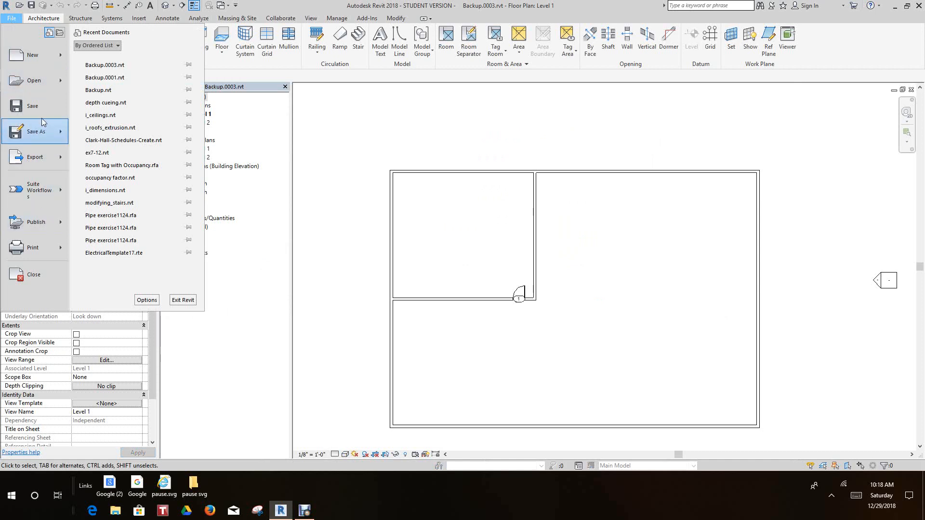
pyautogui.click(34, 80)
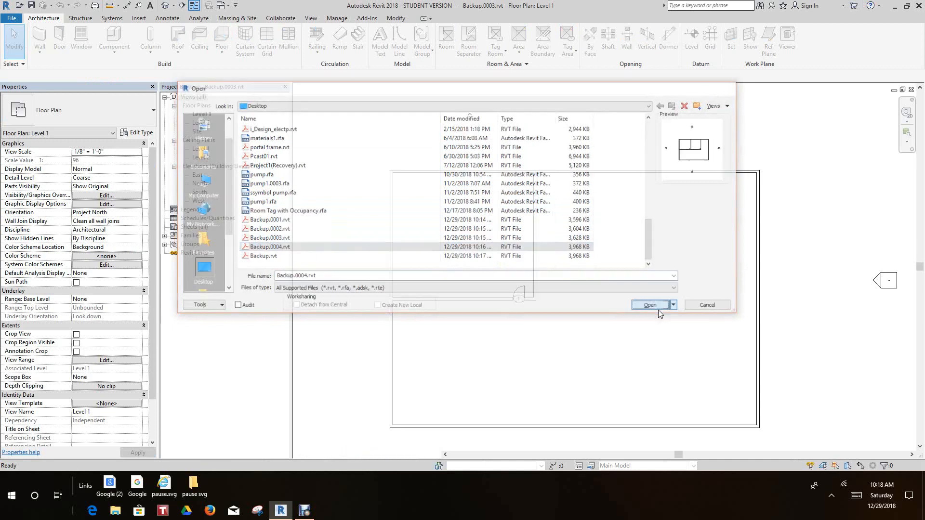
pyautogui.click(648, 305)
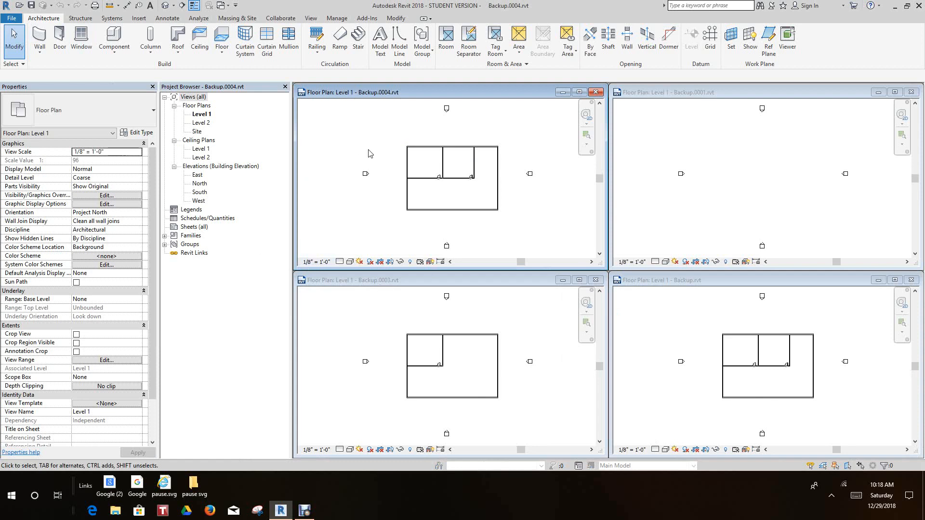
pyautogui.moveTo(618, 306)
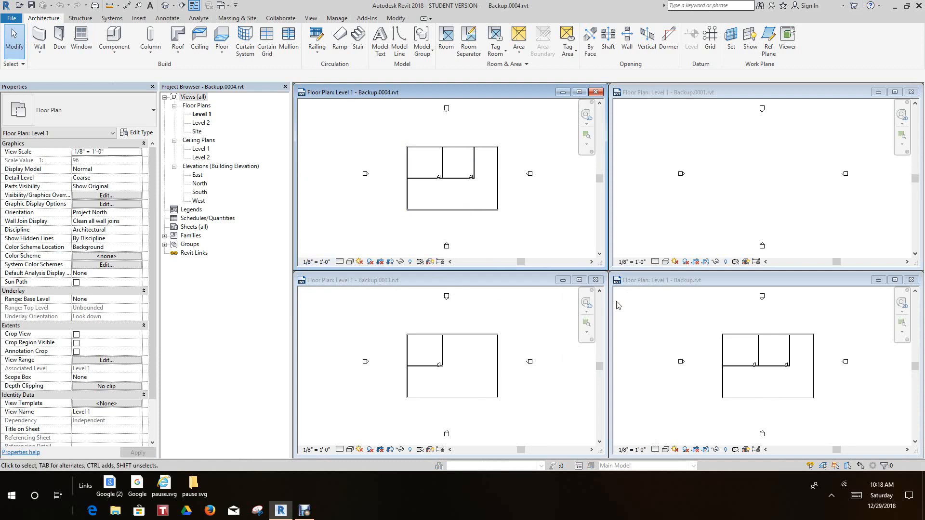
pyautogui.moveTo(523, 165)
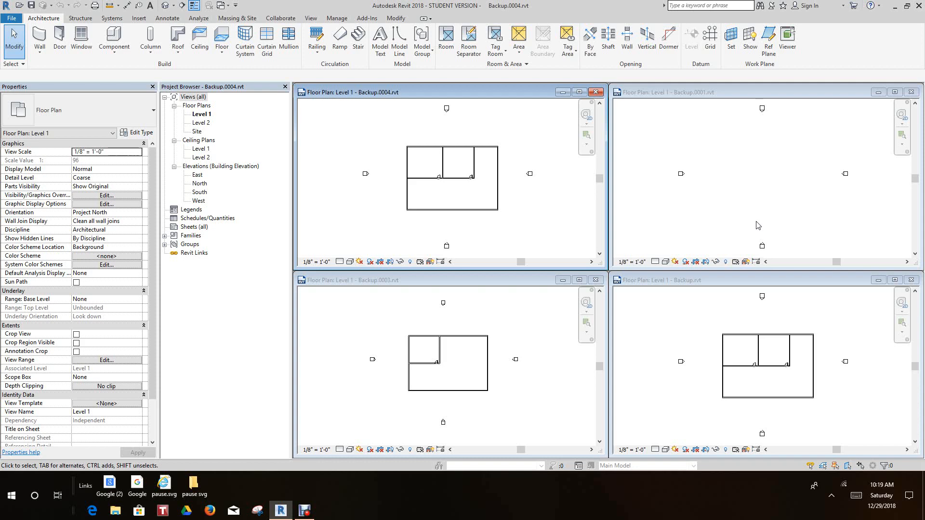
pyautogui.moveTo(577, 419)
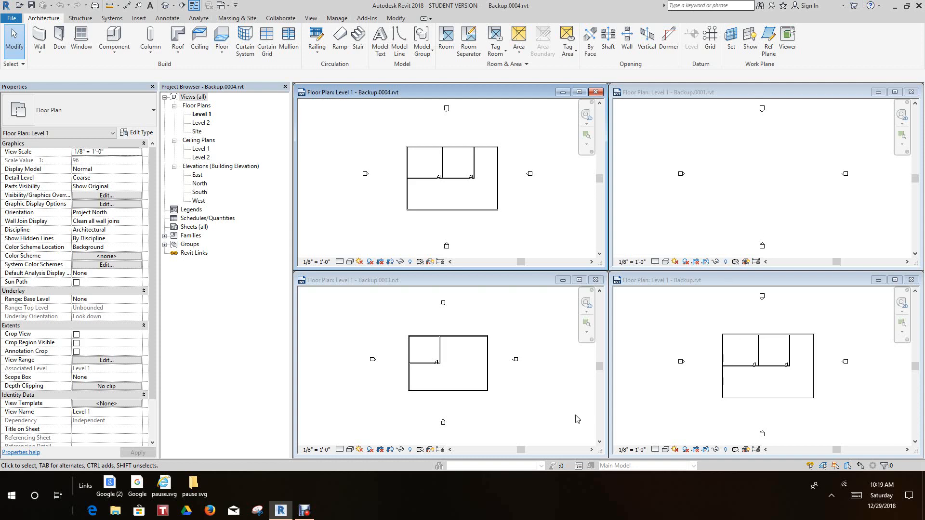
pyautogui.moveTo(552, 394)
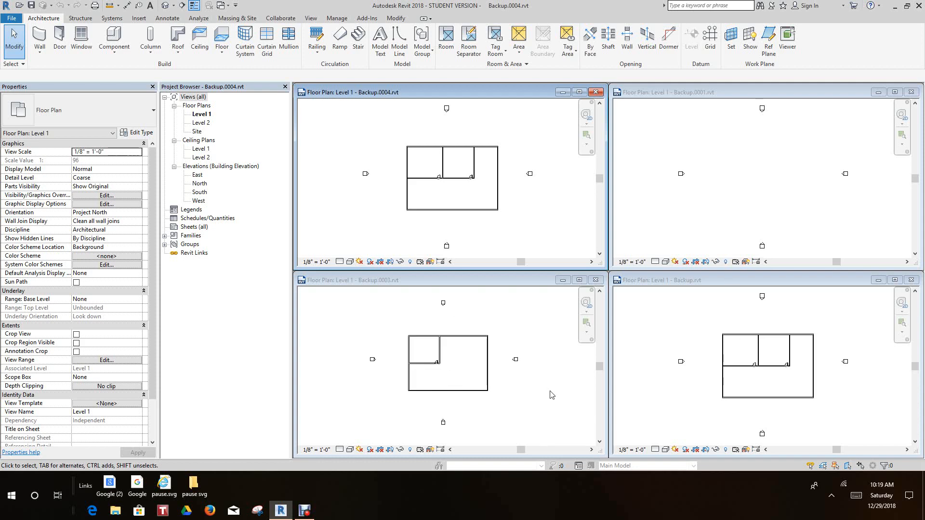
pyautogui.click(446, 280)
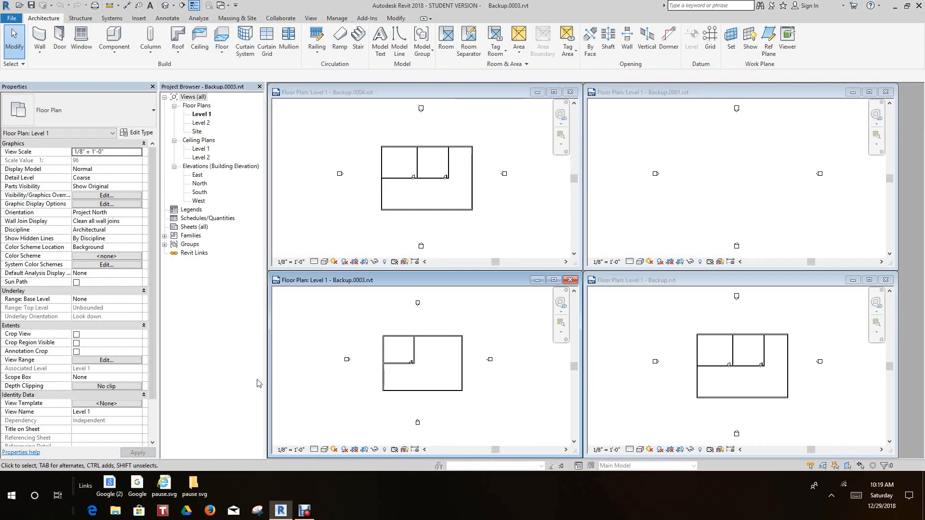
pyautogui.moveTo(158, 348)
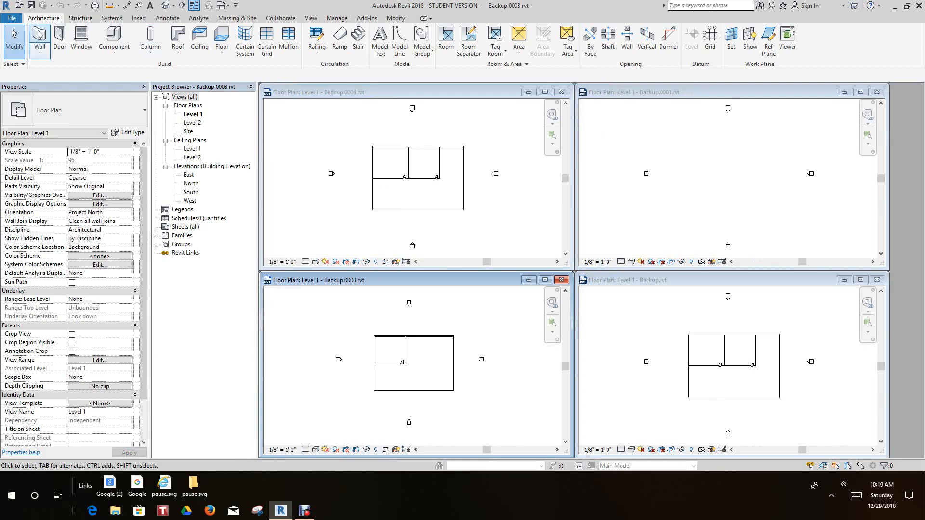
pyautogui.click(10, 19)
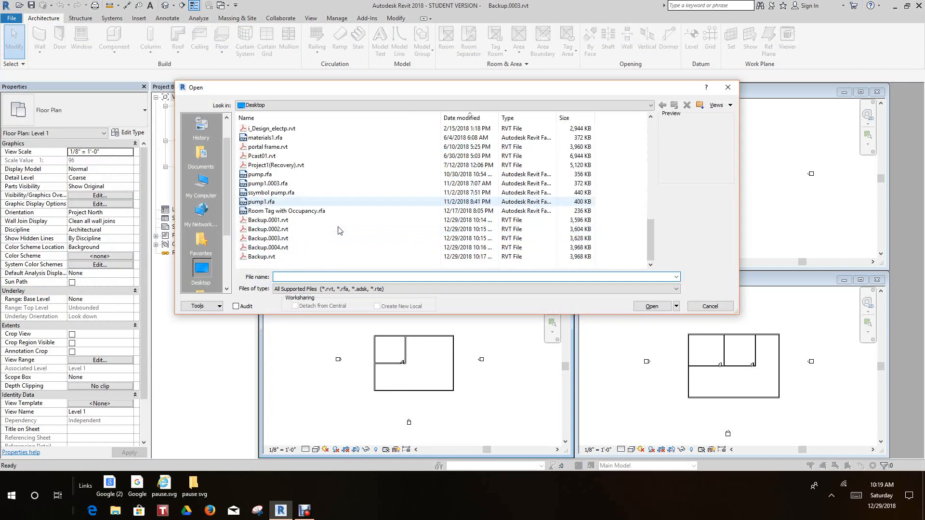
pyautogui.click(269, 229)
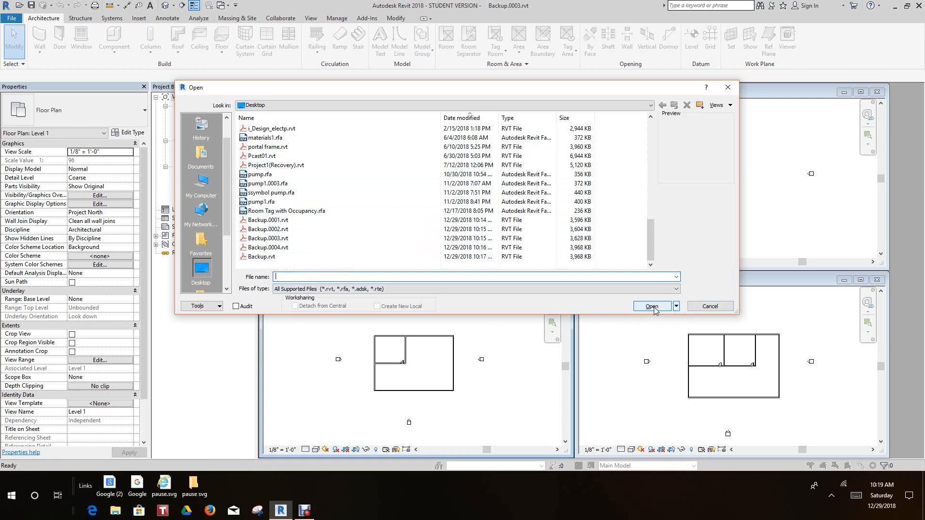
pyautogui.click(652, 307)
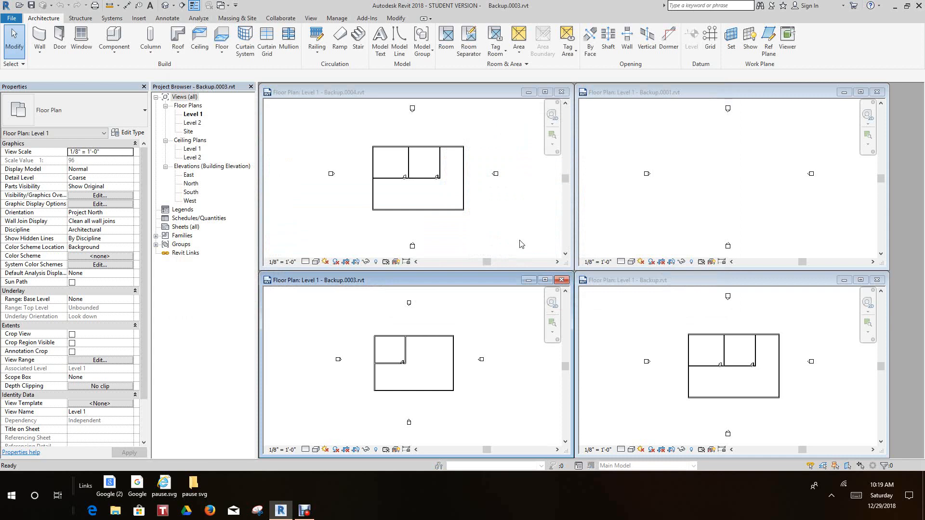